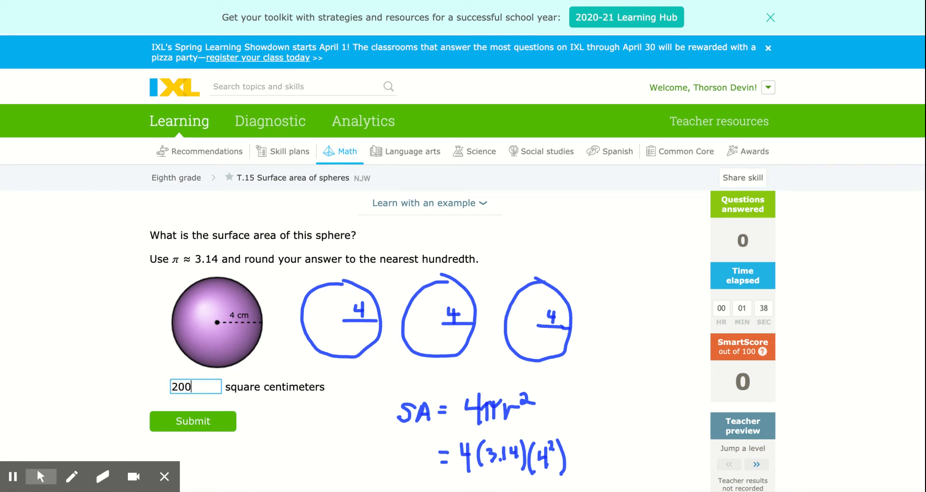
- Finish the answer as 200.96 square centimeters, removing a stray comma first
text(,)
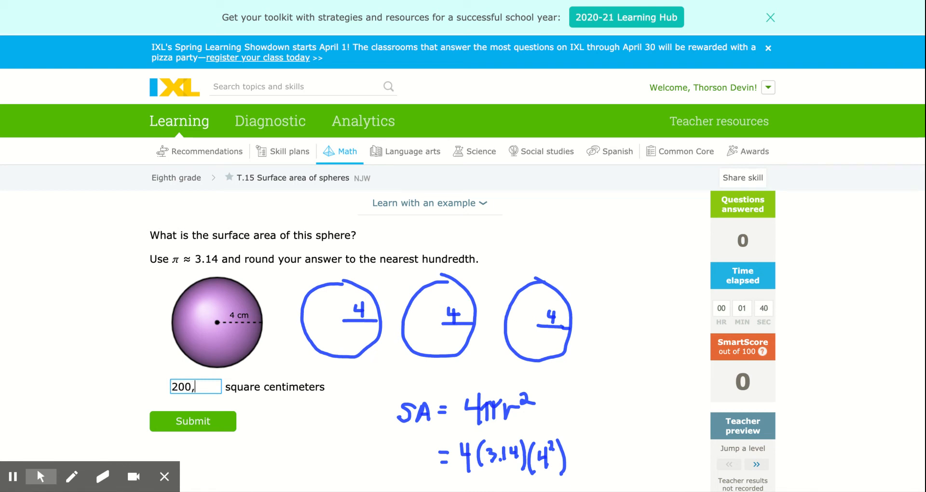
key(Backspace)
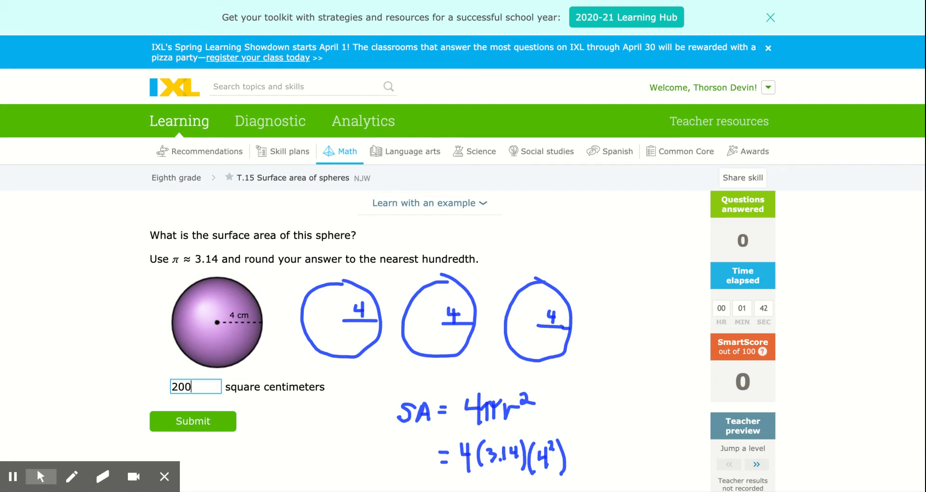
text(.9)
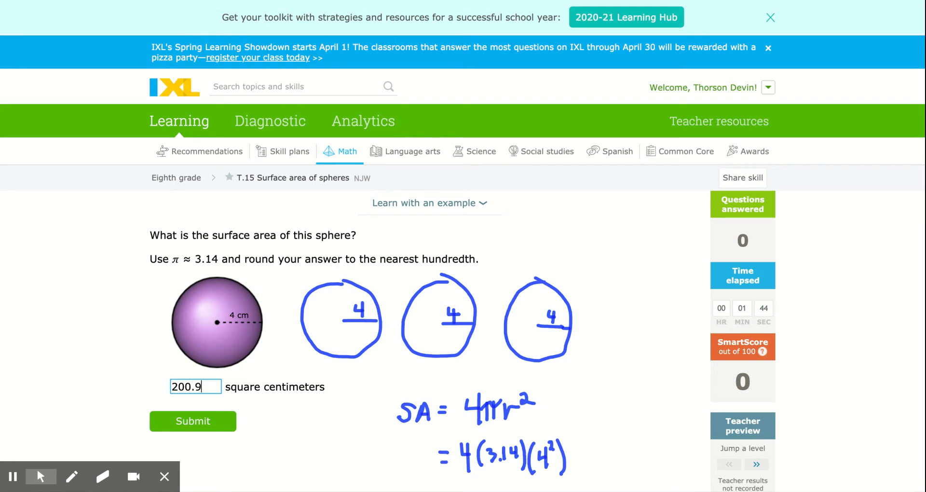
text(6)
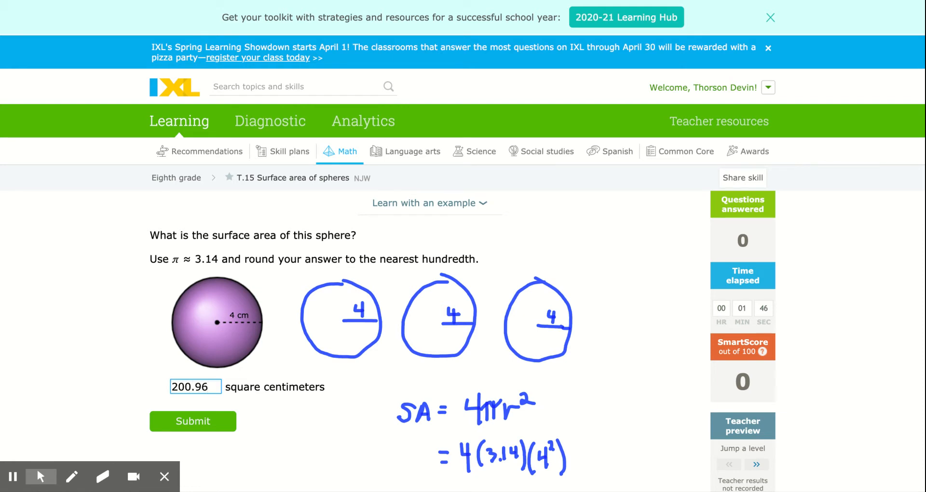
mouse_move(218, 336)
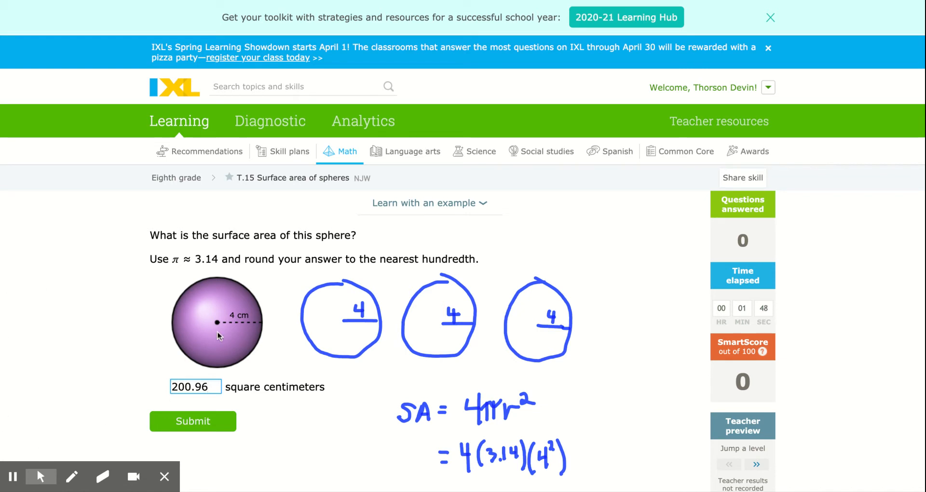
mouse_move(218, 295)
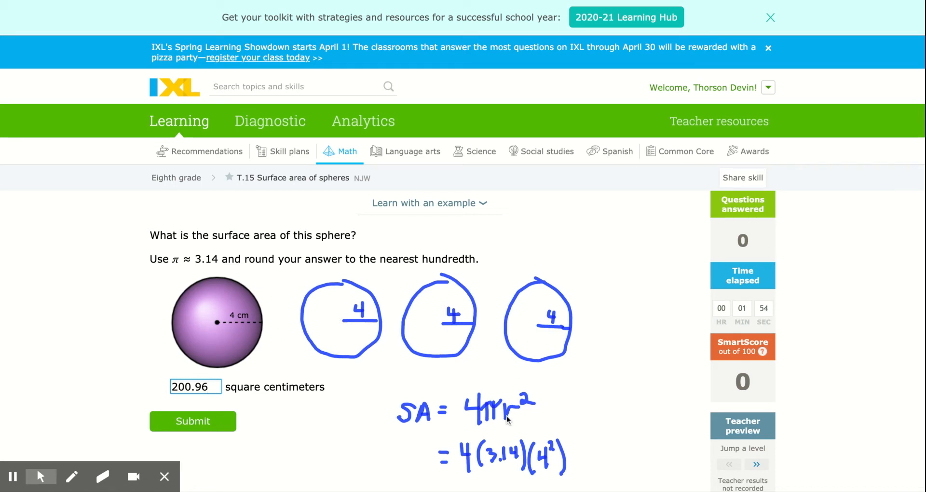
mouse_move(428, 394)
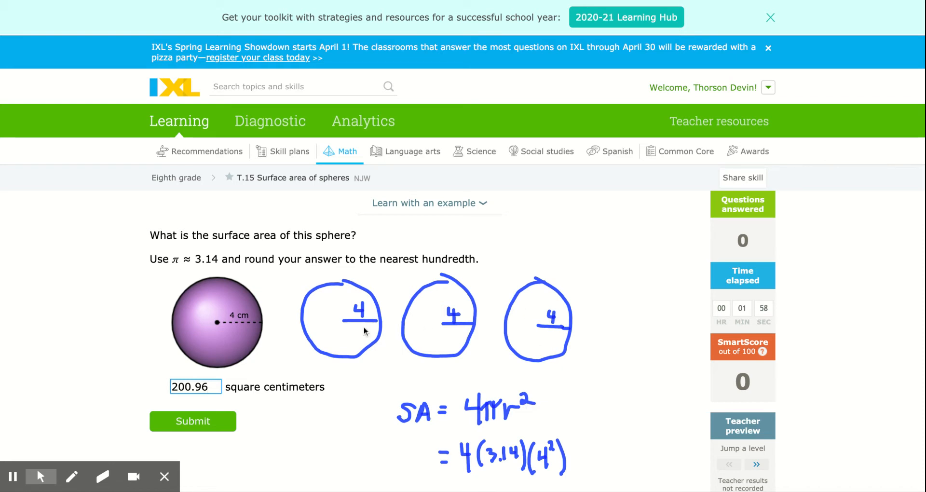
mouse_move(520, 428)
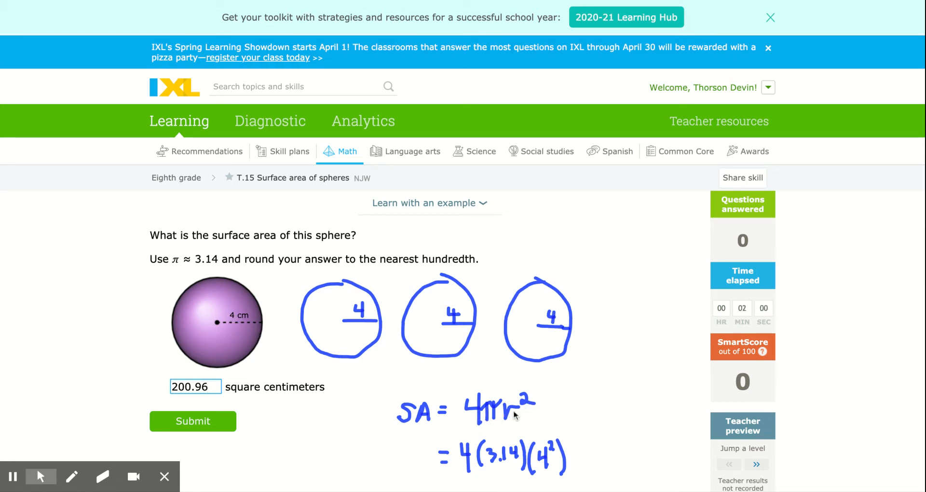
mouse_move(478, 390)
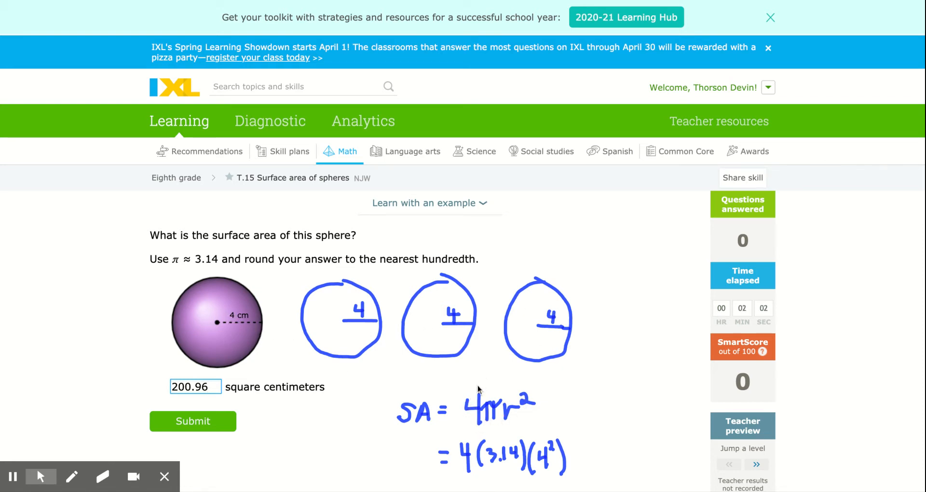
mouse_move(476, 424)
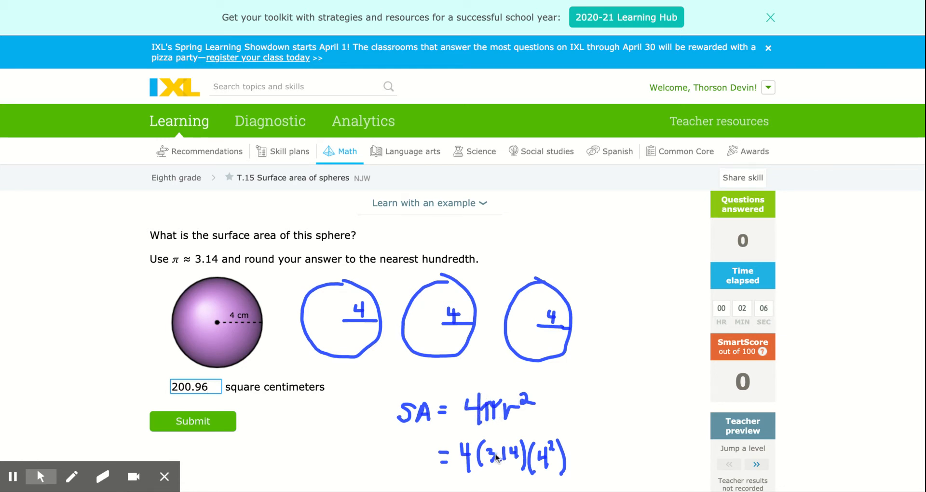
mouse_move(544, 461)
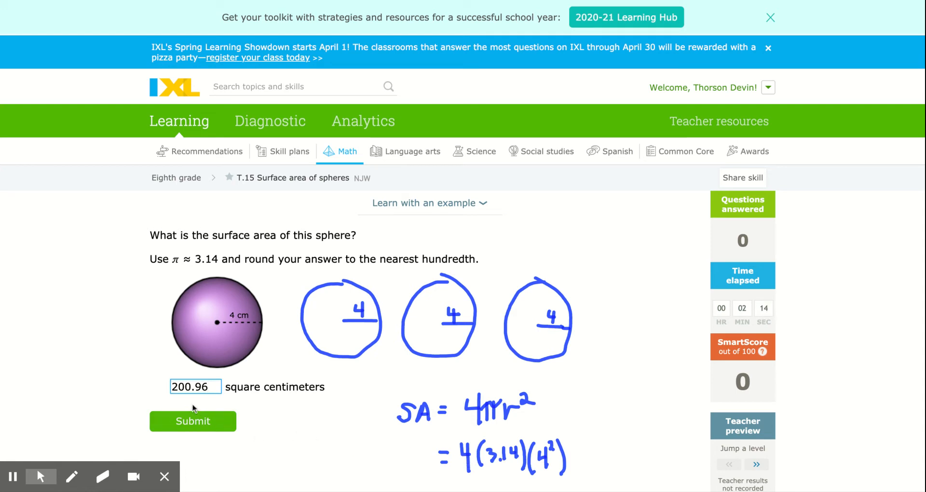
mouse_move(327, 436)
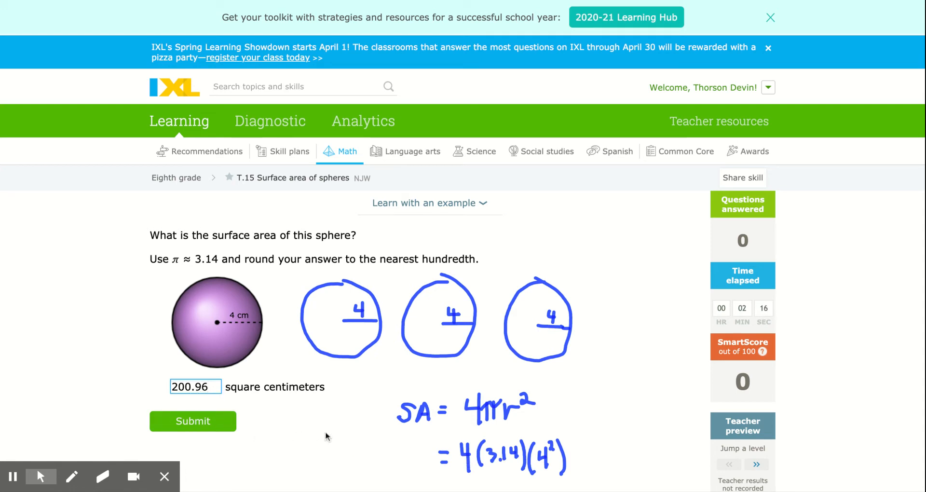
- Submit 200.96, then handwrite the 4πr² working for the 5 m sphere
click(193, 421)
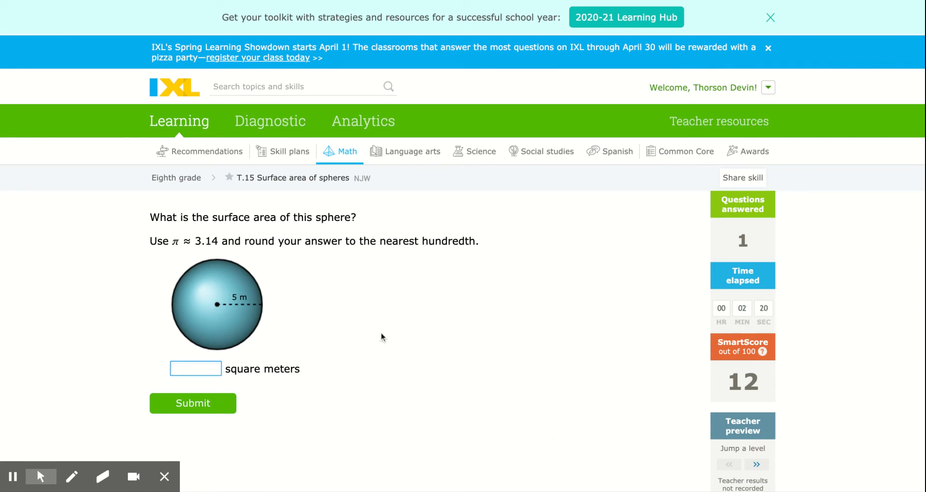
click(71, 476)
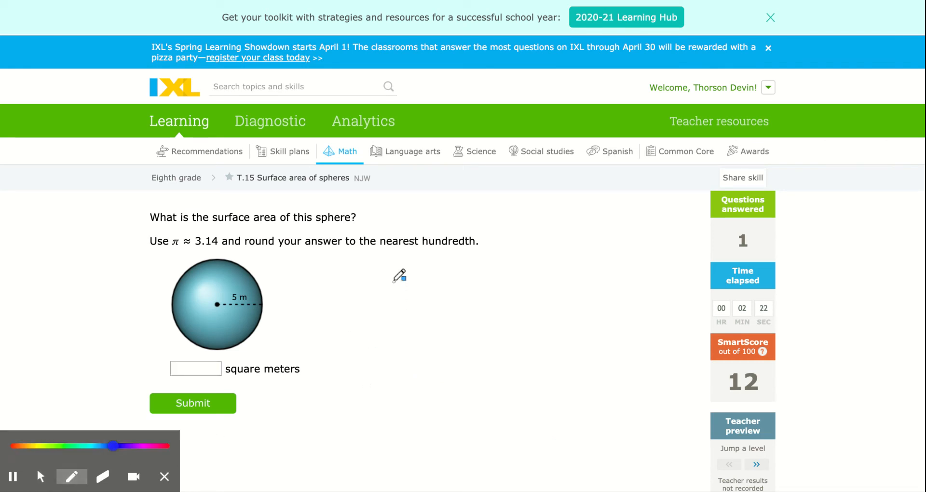
drag(401, 277, 414, 320)
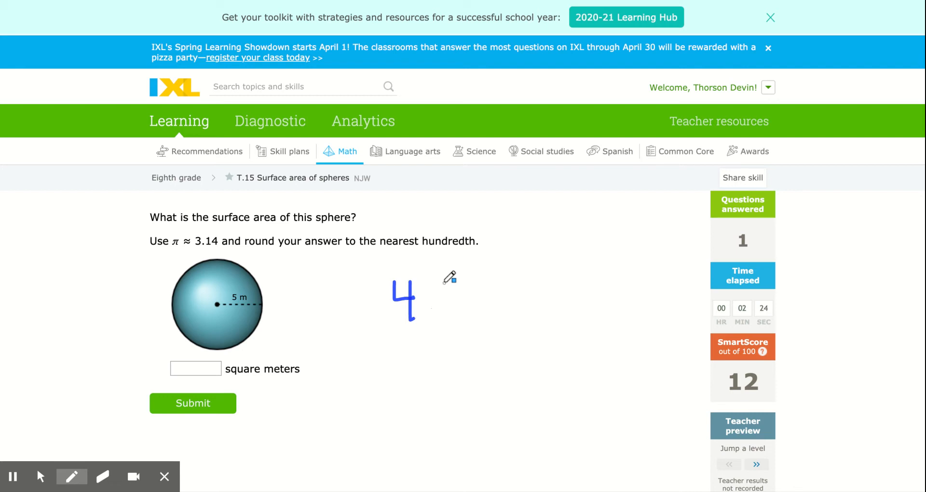
drag(437, 277, 436, 320)
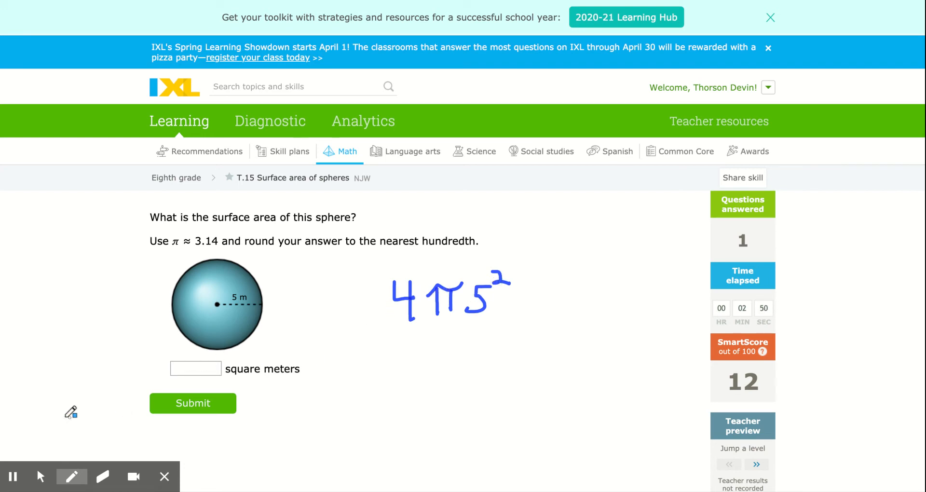
- Answer 314 square meters for the 5 m radius sphere and submit it
click(195, 369)
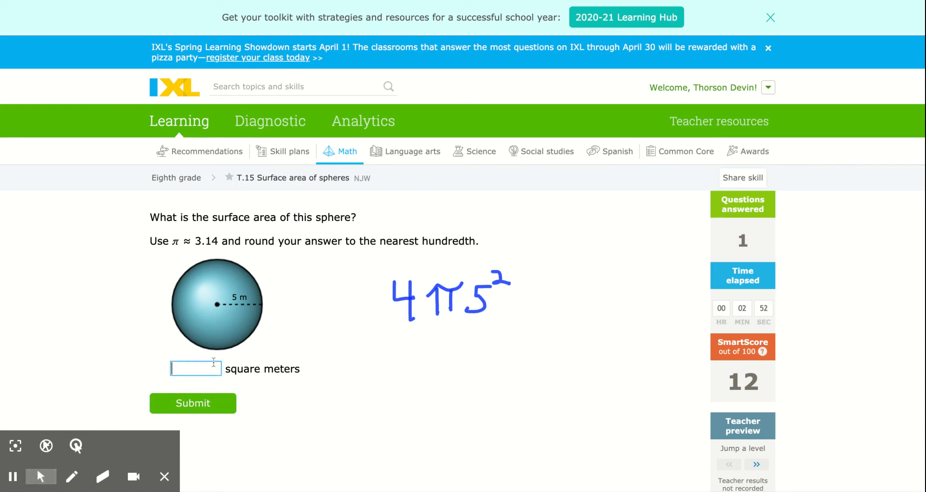
text(314)
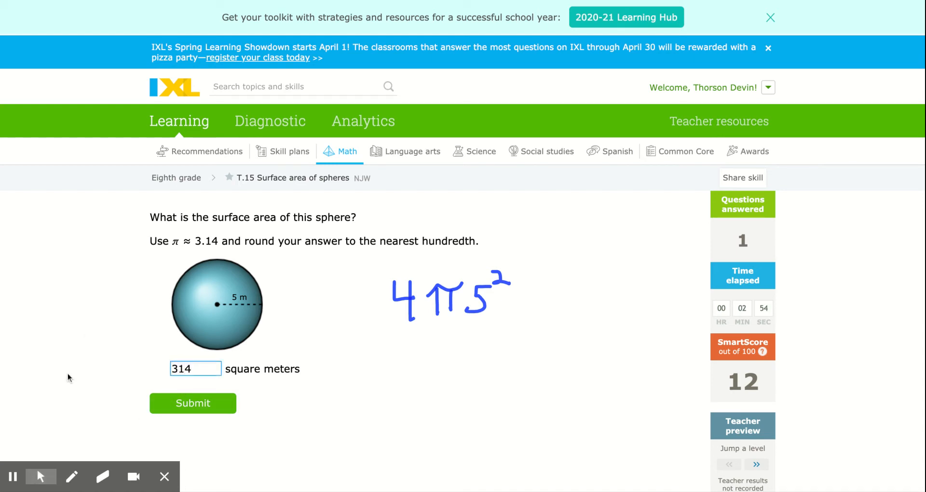
click(192, 403)
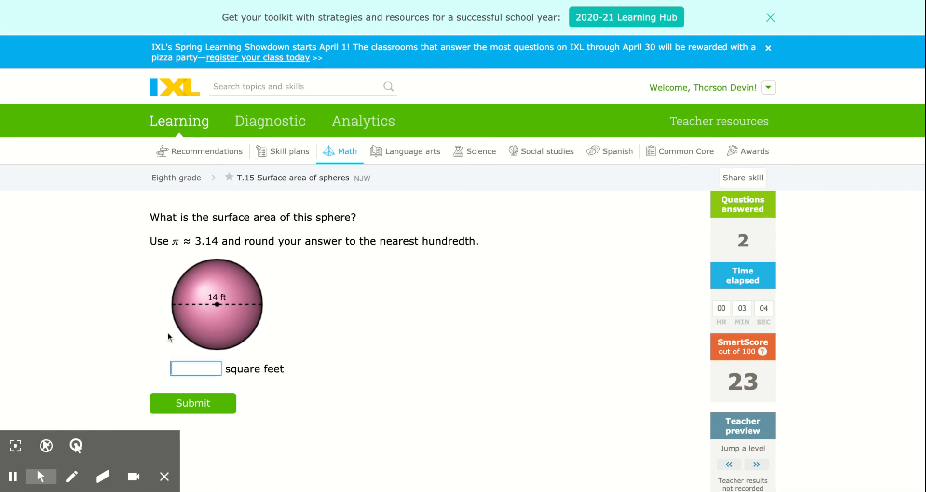
- Draw a pen arrow pointing at the sphere's 14 ft diameter label
click(72, 477)
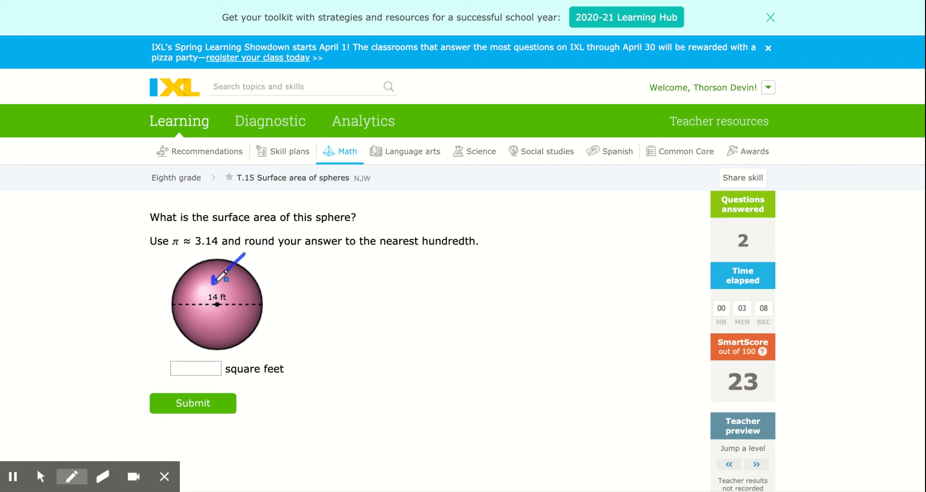
drag(413, 272, 401, 319)
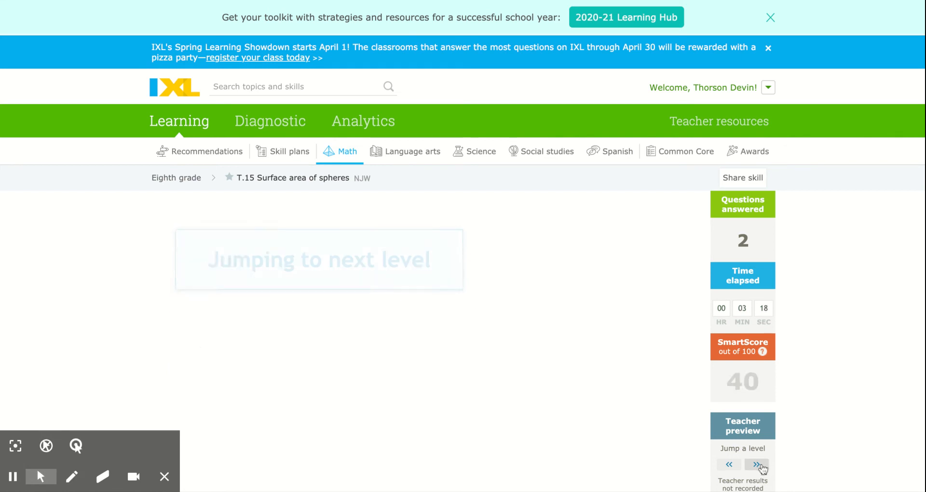
- Jump two levels ahead, then handwrite 4π(0.7)² beside the new sphere
click(757, 464)
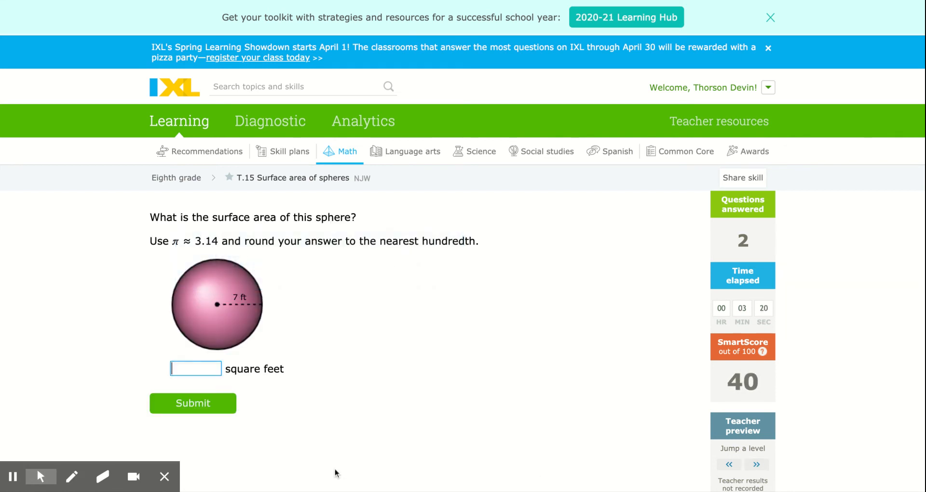
click(192, 403)
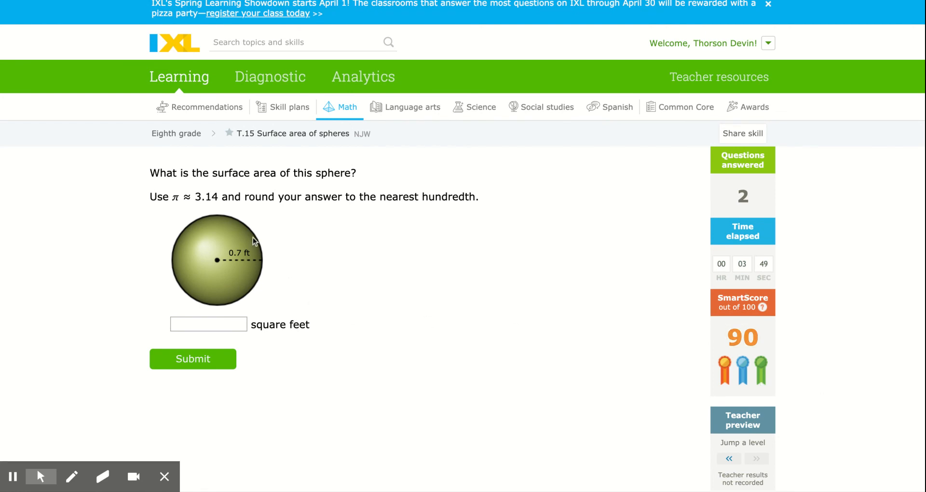
mouse_move(329, 241)
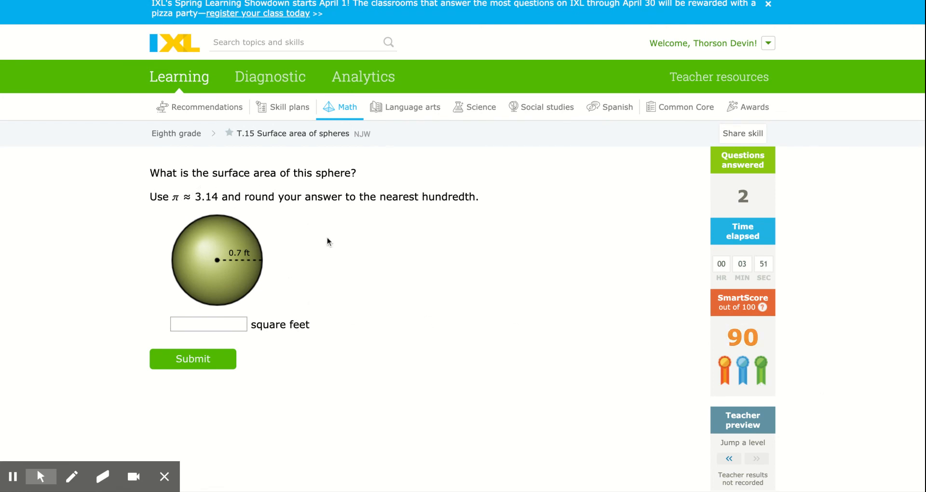
click(71, 477)
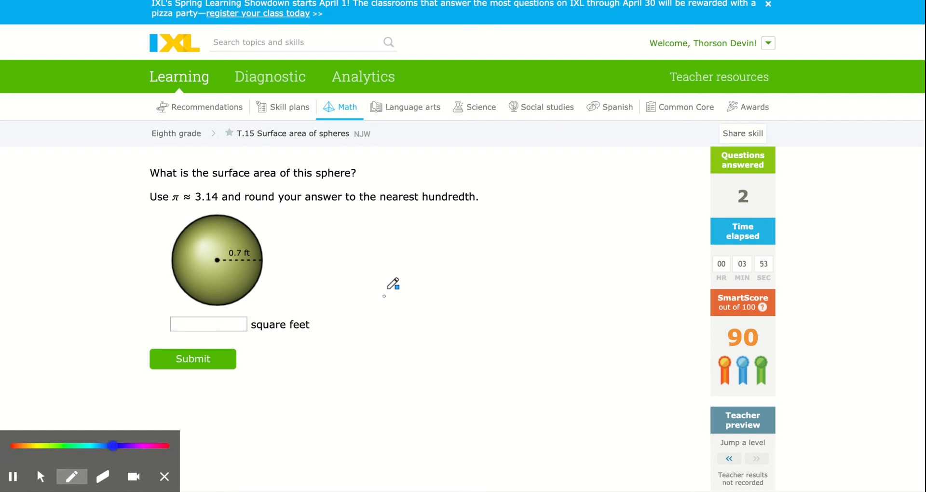
drag(393, 253, 420, 301)
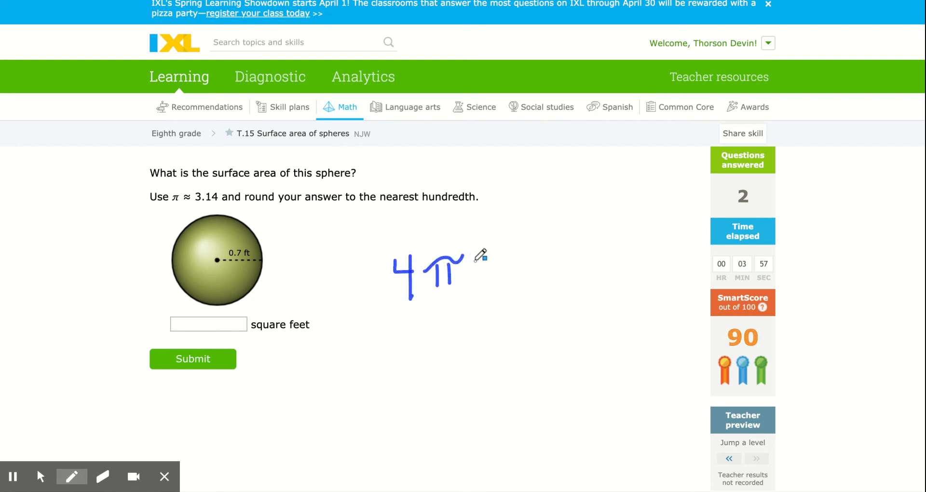
drag(484, 272, 499, 280)
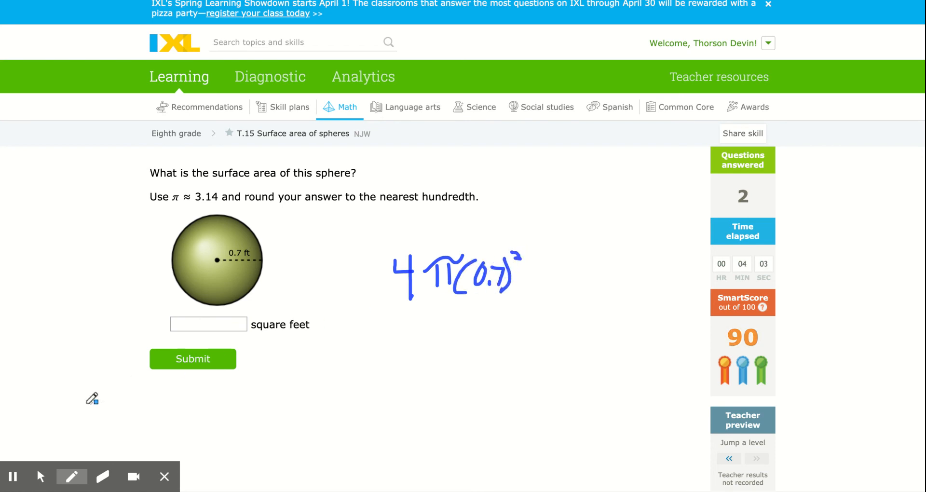
- Answer 6.15 square feet for the 0.7 ft sphere and submit it
click(72, 476)
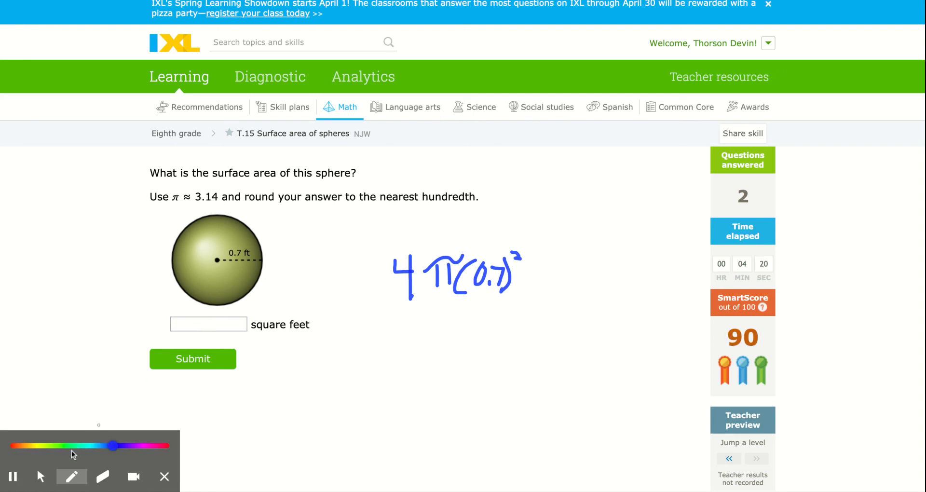
click(40, 476)
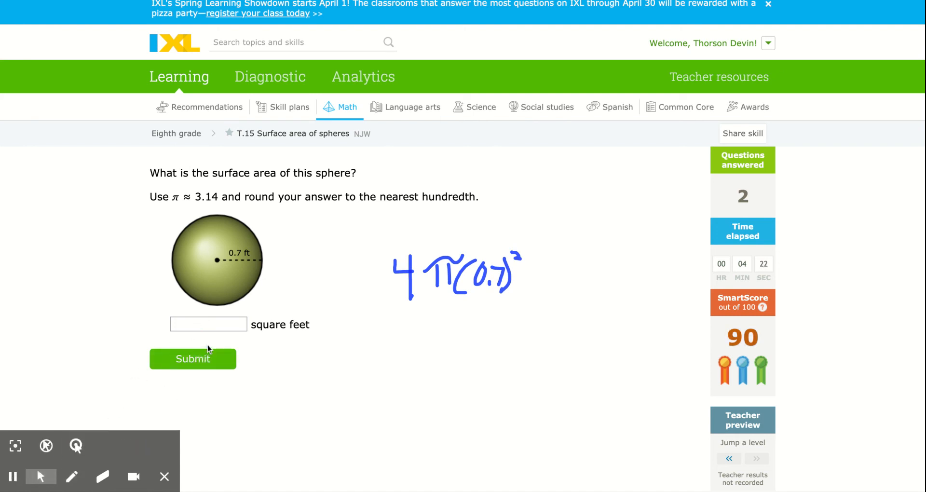
click(208, 324)
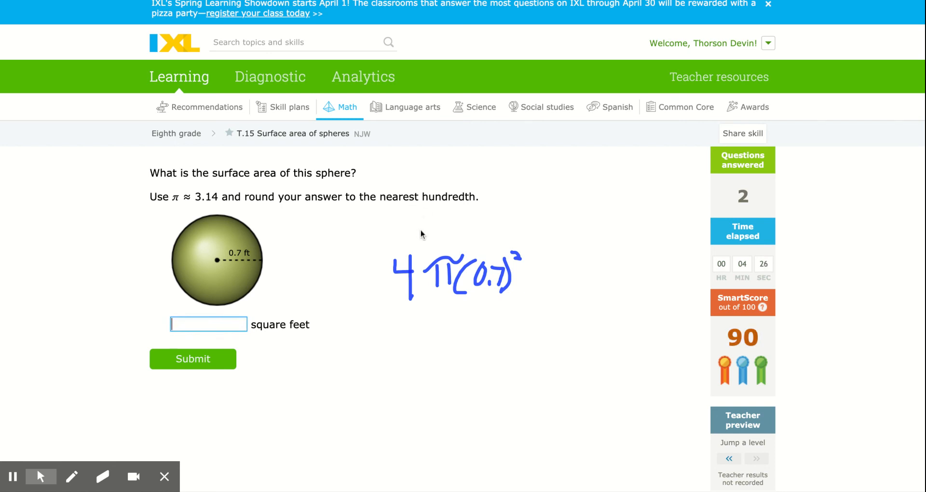
text(6.15)
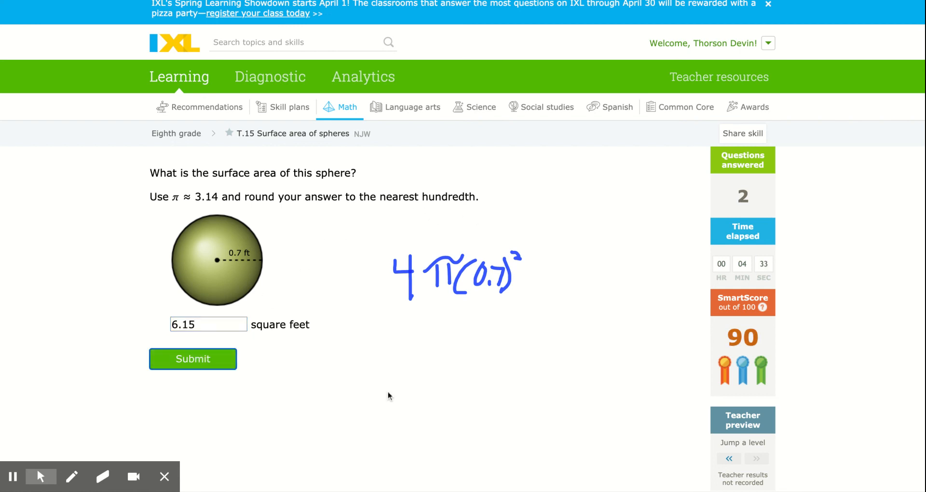
click(192, 359)
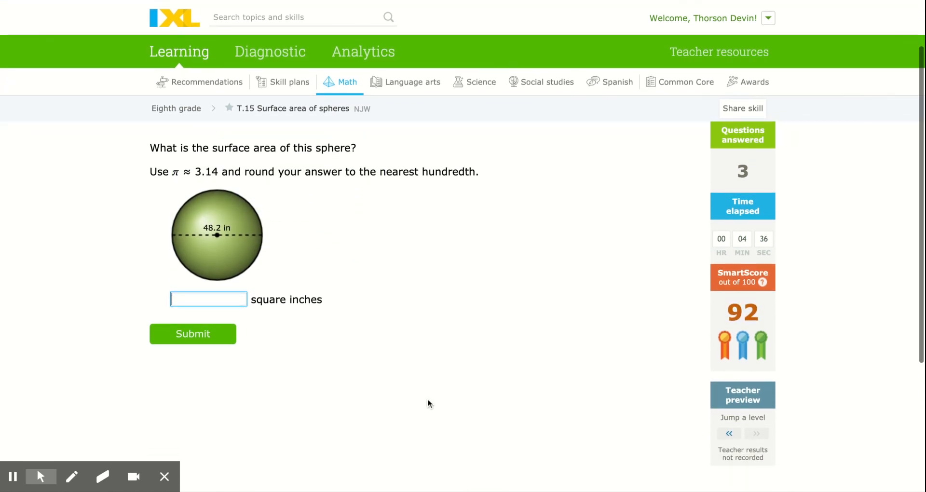
mouse_move(213, 237)
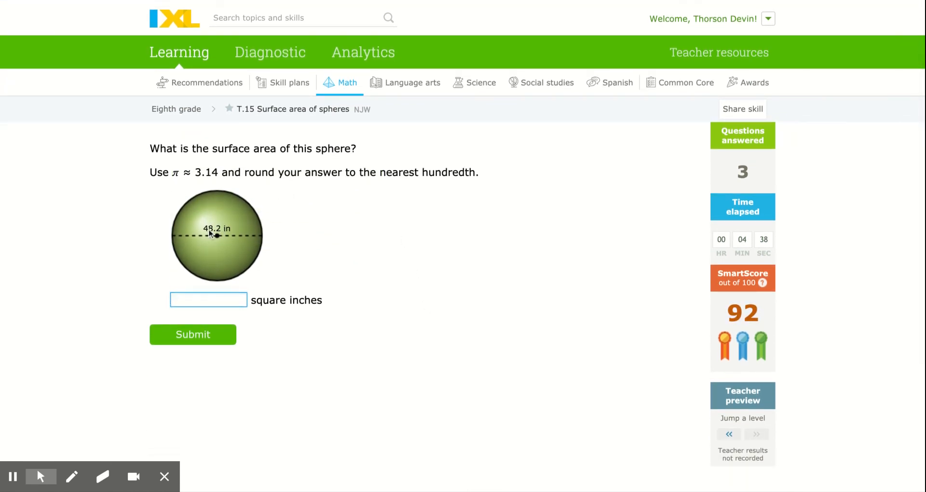
click(209, 299)
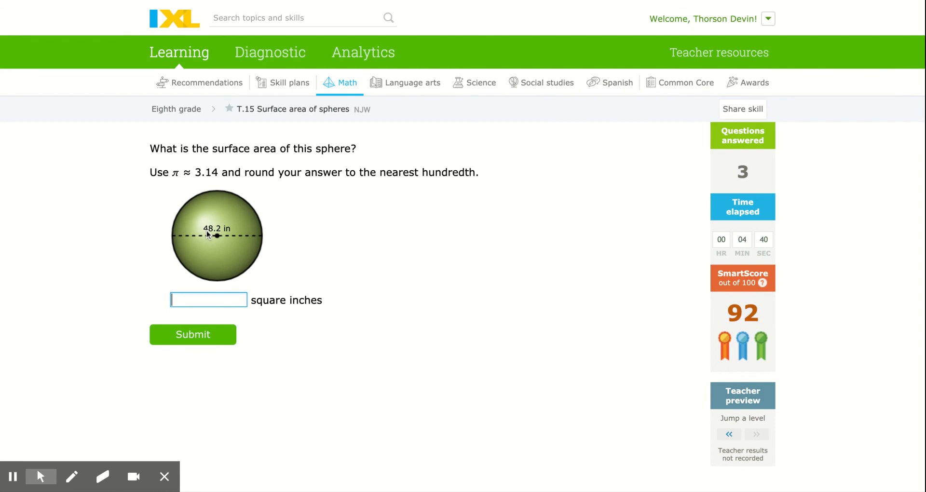